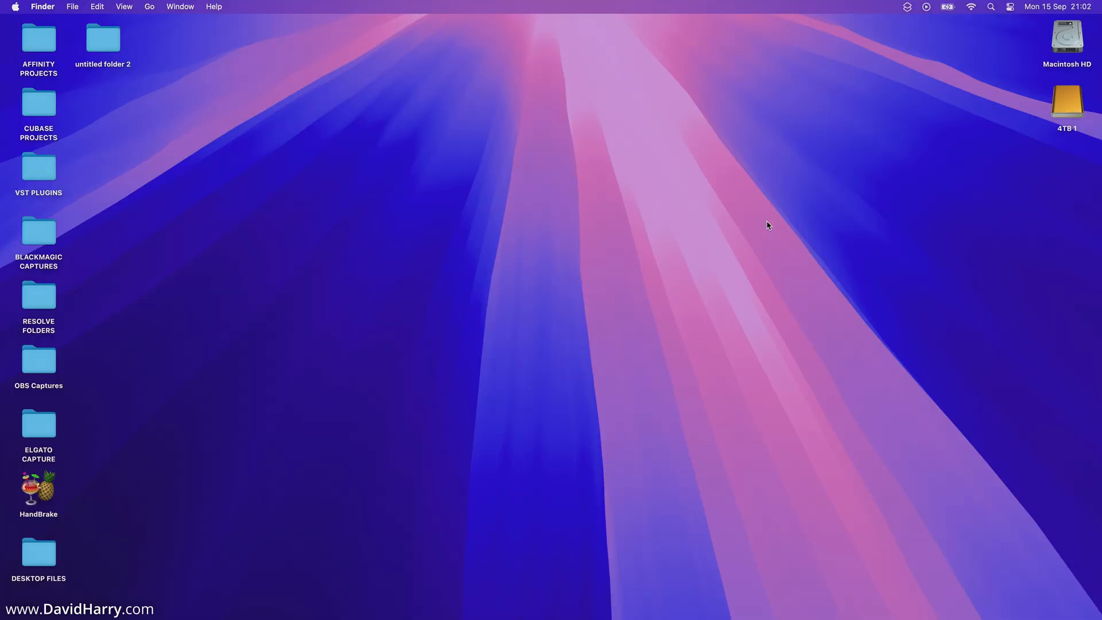
- Launch Disk Utility to view the internal Macintosh HD and external 4TB drive
{"action": "left_click", "coordinate": [1067, 103]}
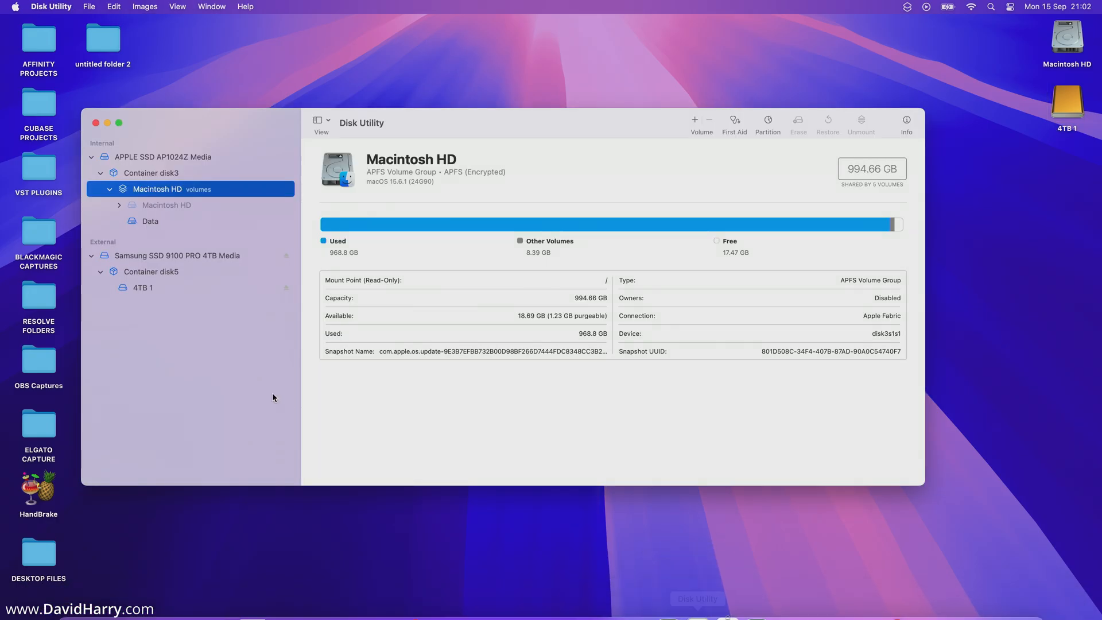
- Inspect the Samsung SSD 9100 PRO 4TB Media details, then quit Disk Utility
{"action": "left_click", "coordinate": [177, 255]}
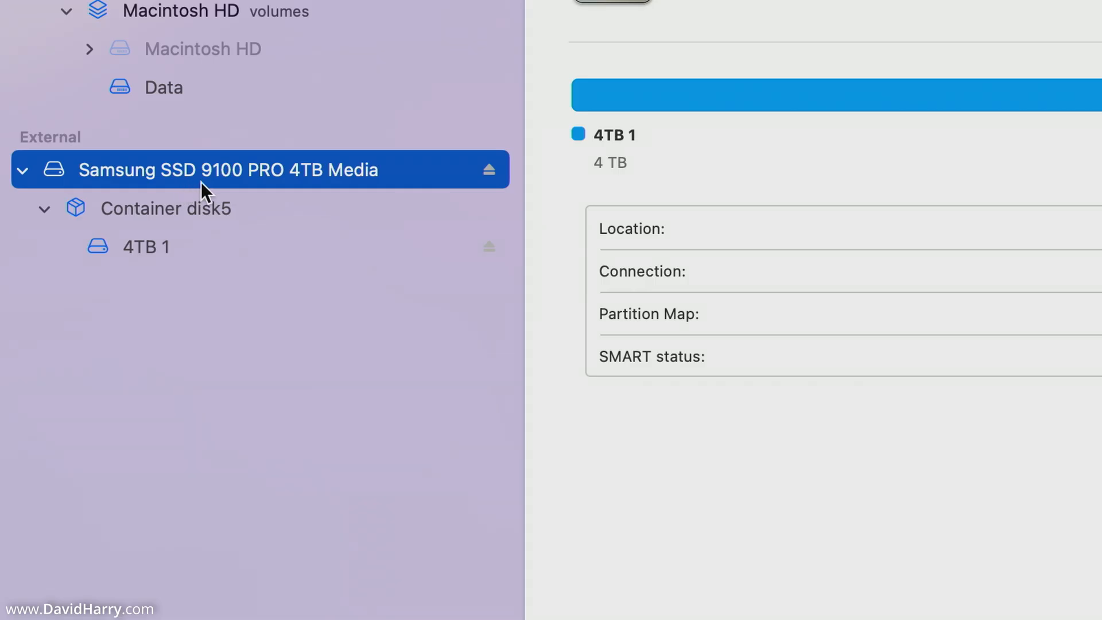
{"action": "mouse_move", "coordinate": [354, 192]}
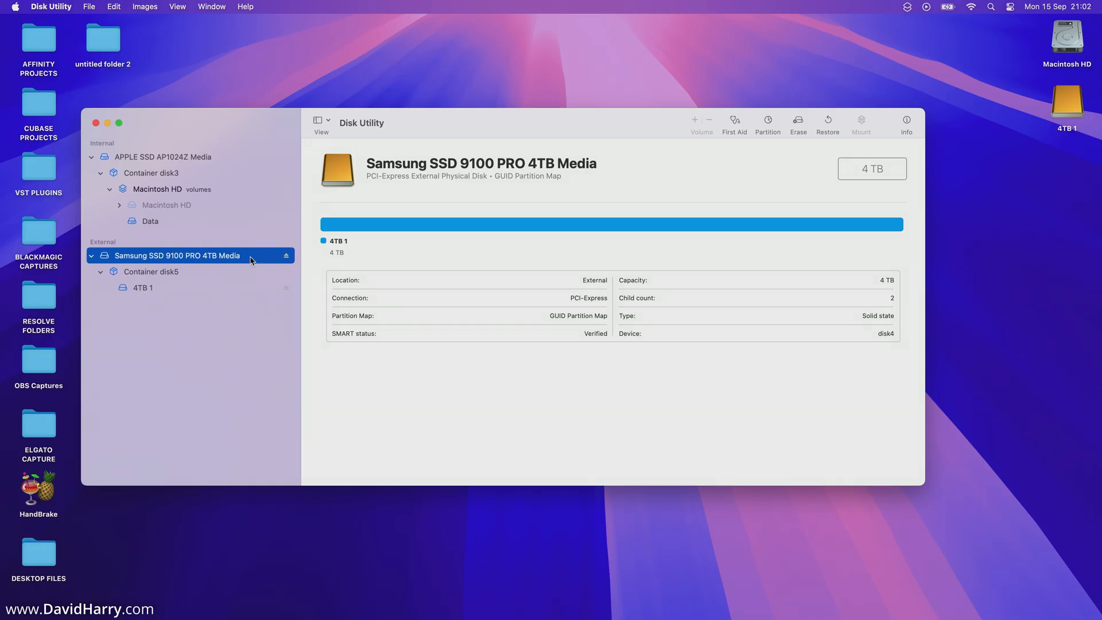
{"action": "mouse_move", "coordinate": [87, 122]}
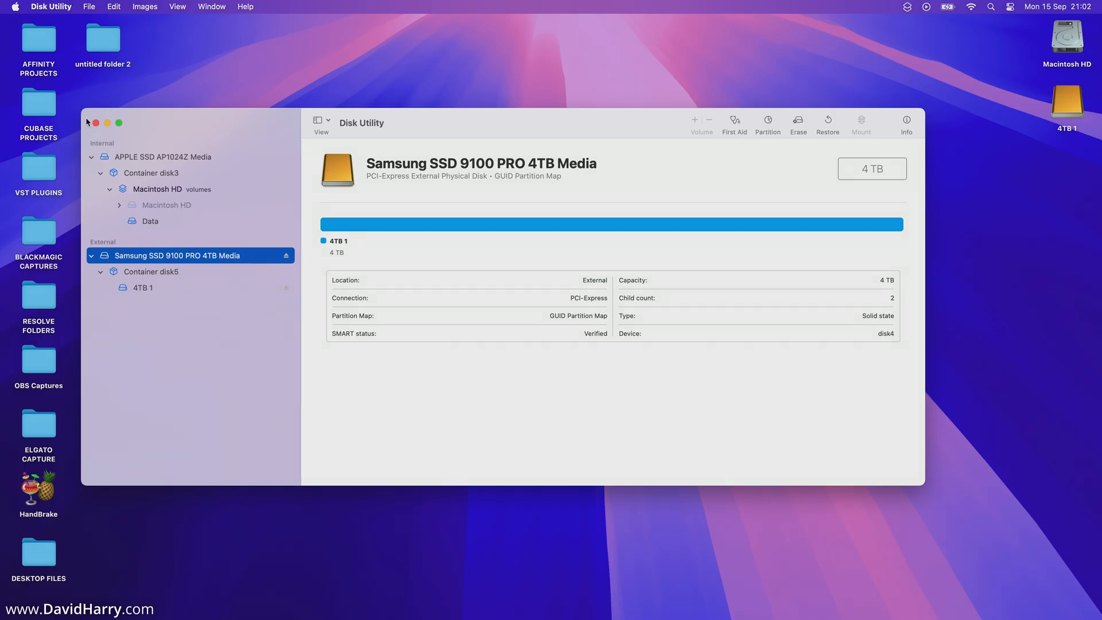
{"action": "left_click", "coordinate": [96, 123]}
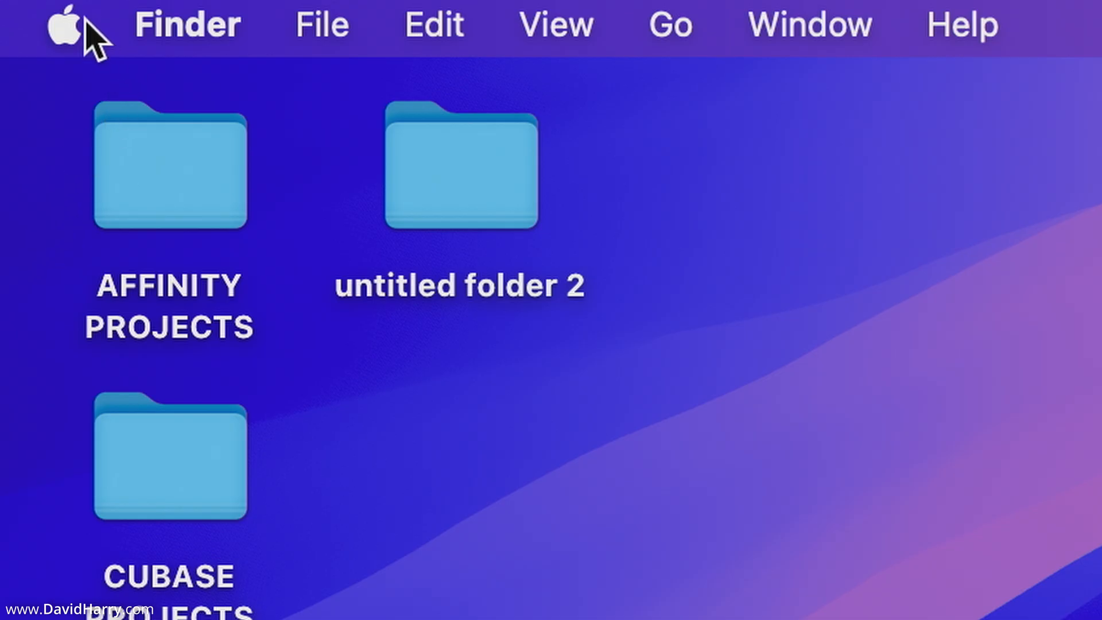
- Open About This Mac from the Apple menu and choose More Info for the MacBook Pro M4 Max
{"action": "left_click", "coordinate": [66, 24]}
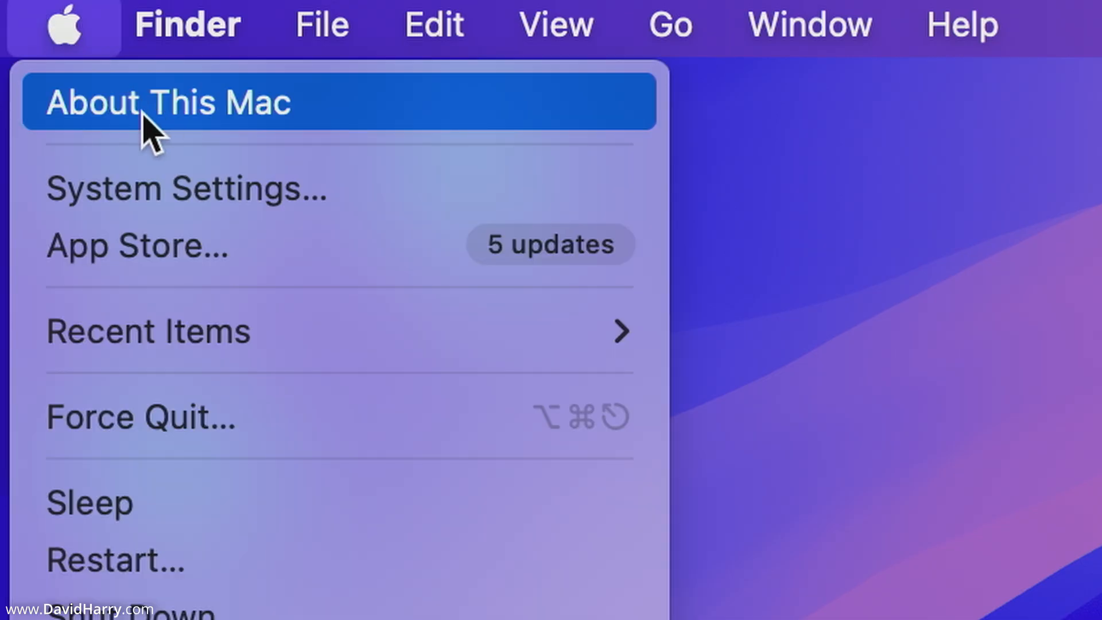
{"action": "left_click", "coordinate": [143, 104]}
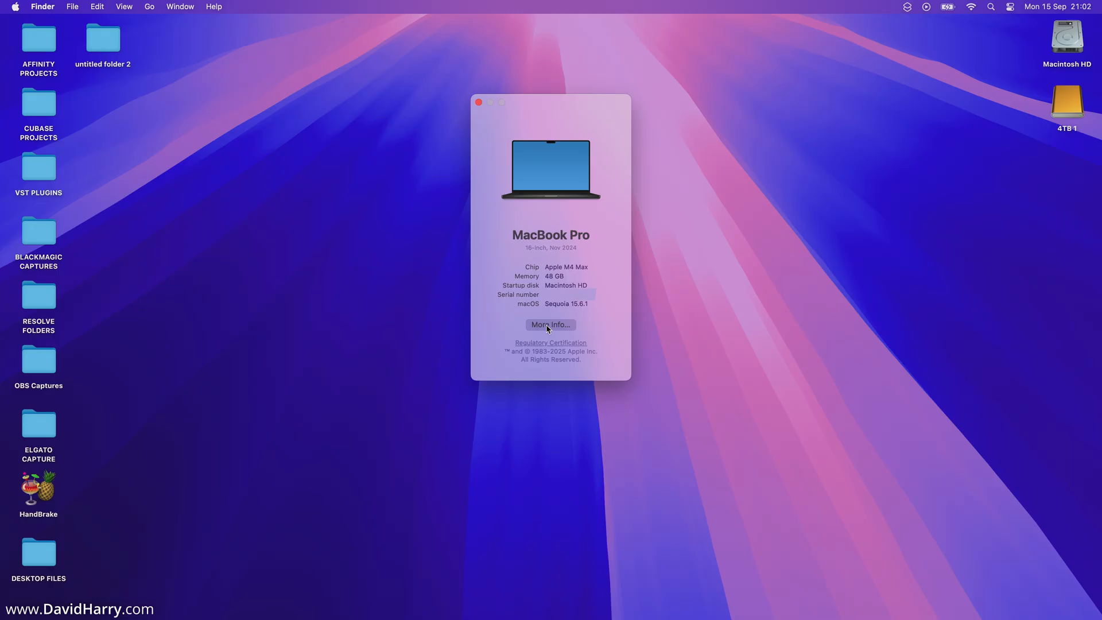
{"action": "left_click", "coordinate": [550, 324]}
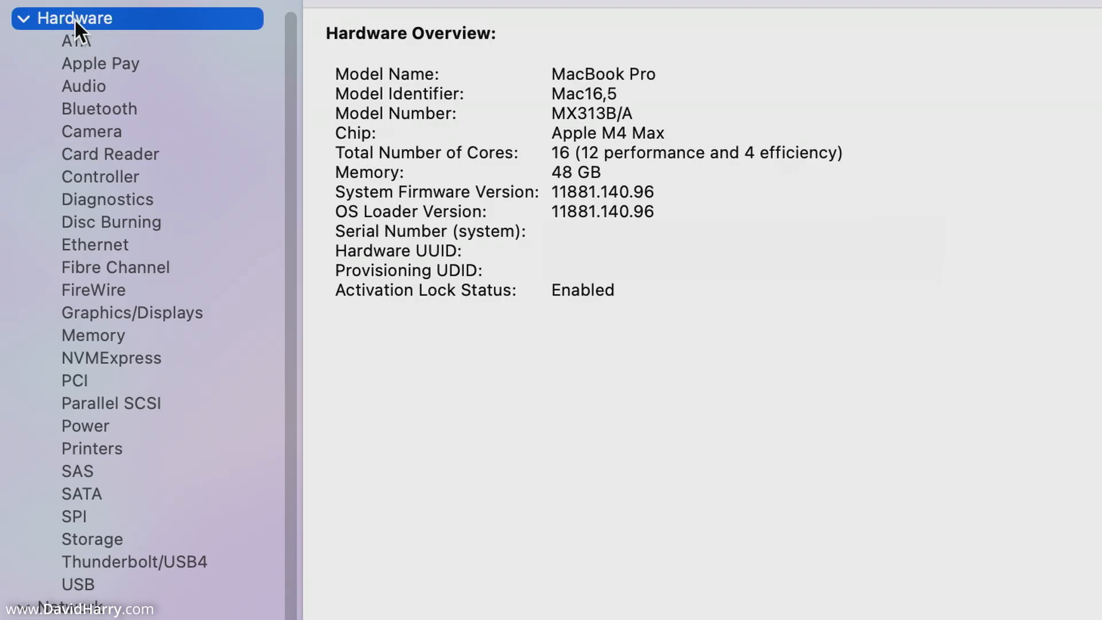
{"action": "mouse_move", "coordinate": [122, 596]}
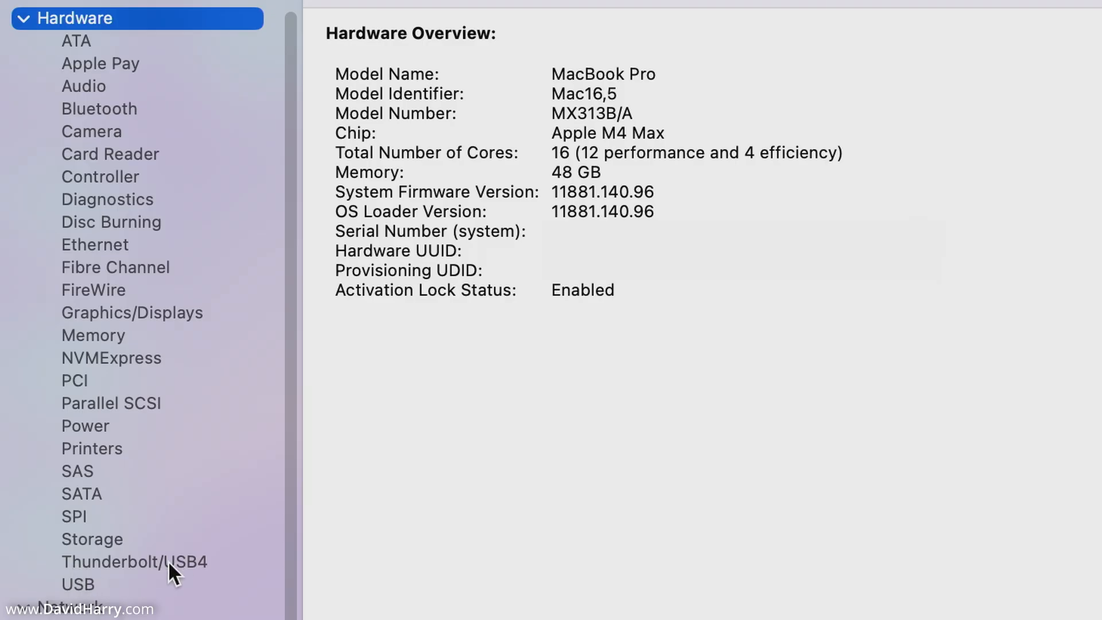
- Select Thunderbolt/USB4 under Hardware to list Bus 0, Bus 1 and the TB501Pro
{"action": "left_click", "coordinate": [136, 562]}
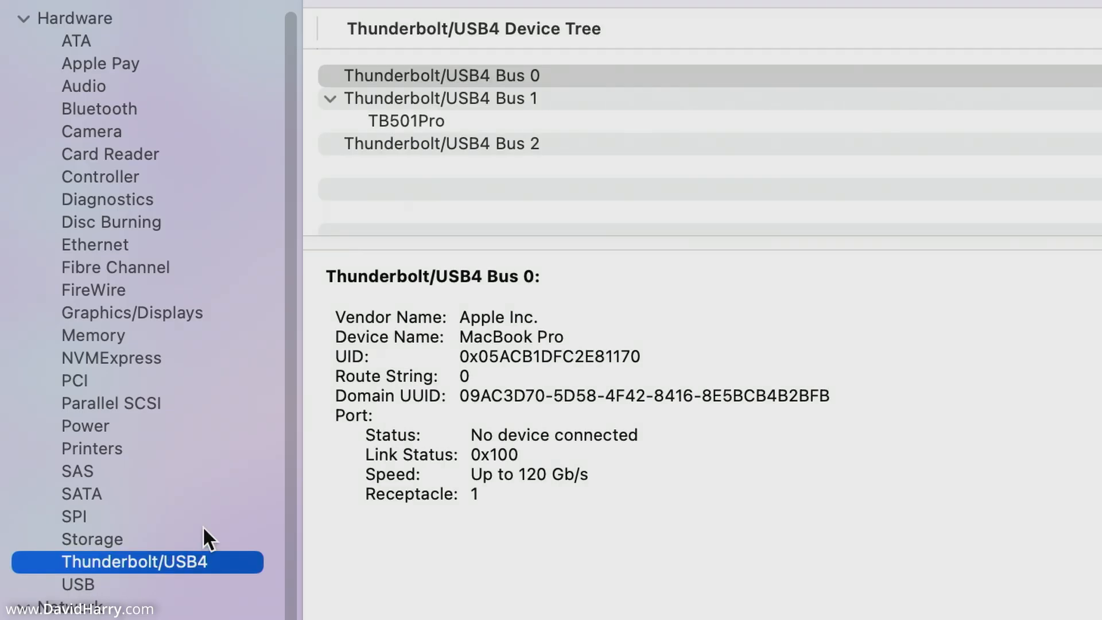
{"action": "mouse_move", "coordinate": [415, 138]}
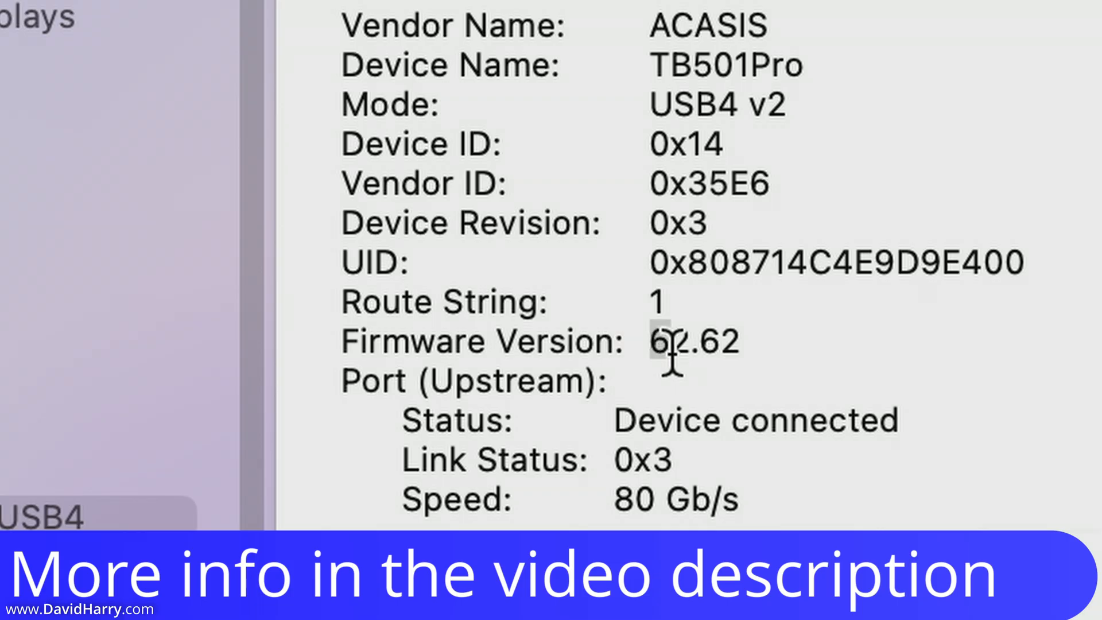
- Highlight the TB501Pro's firmware version value 62.62
{"action": "double_click", "coordinate": [694, 340]}
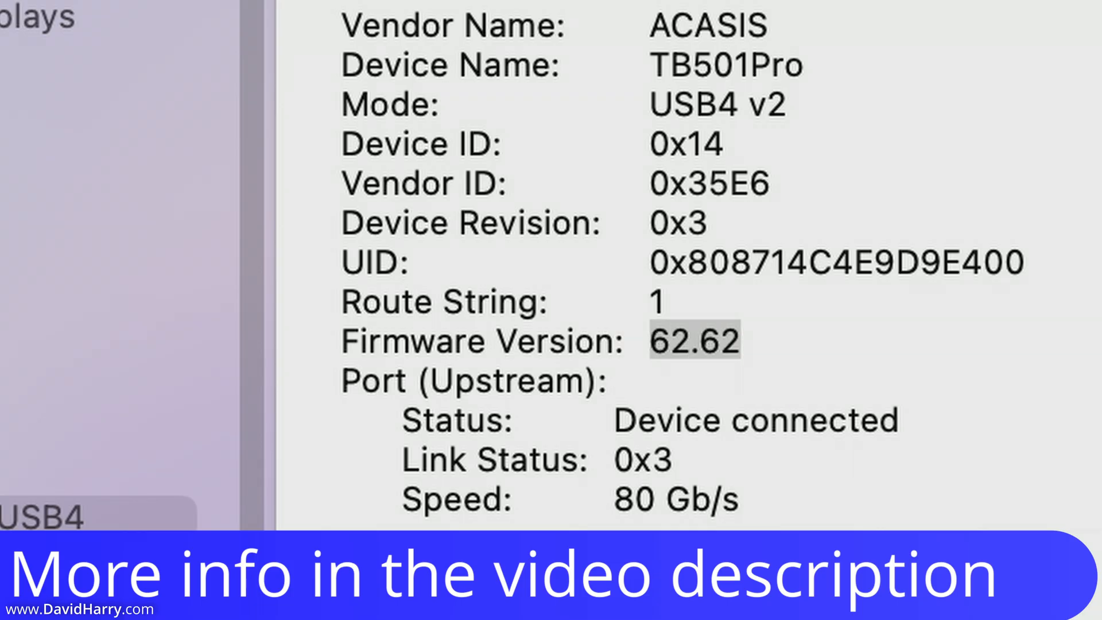